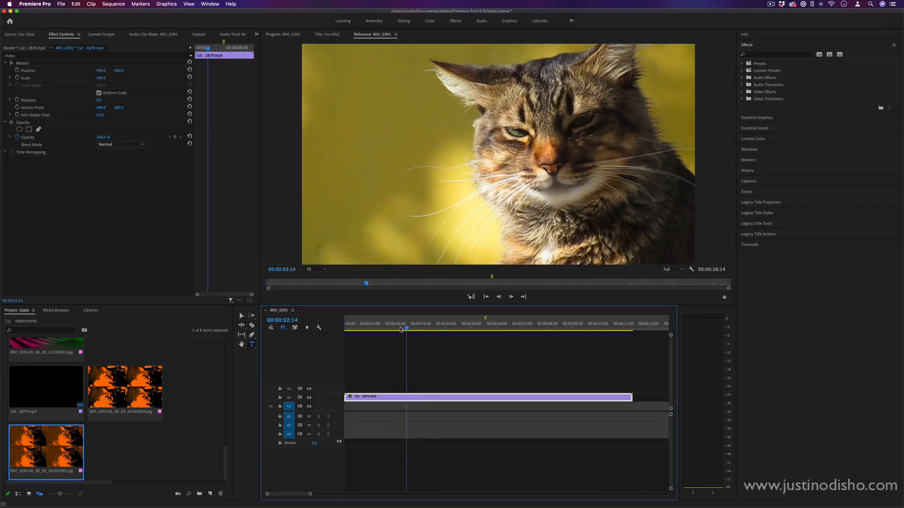
Switch the viewer to the Program monitor for the MVI_0391 sequence
click(403, 330)
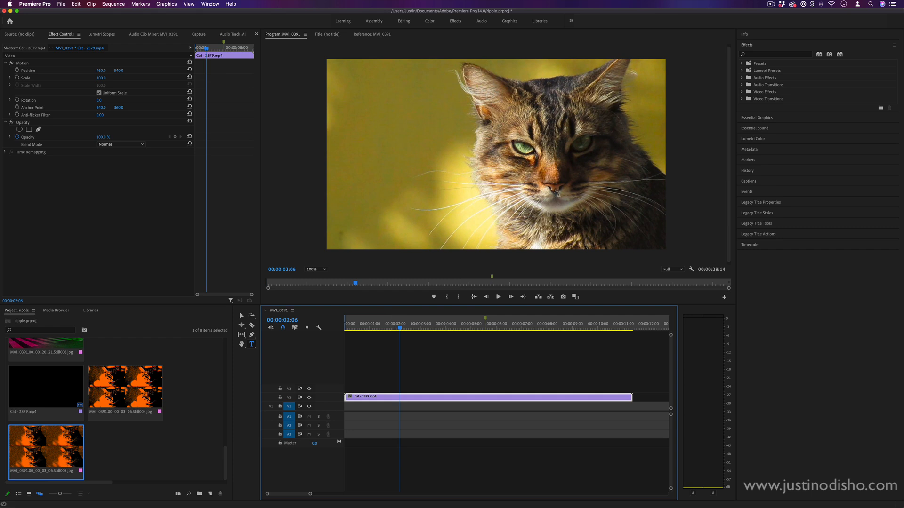
mouse_move(690, 193)
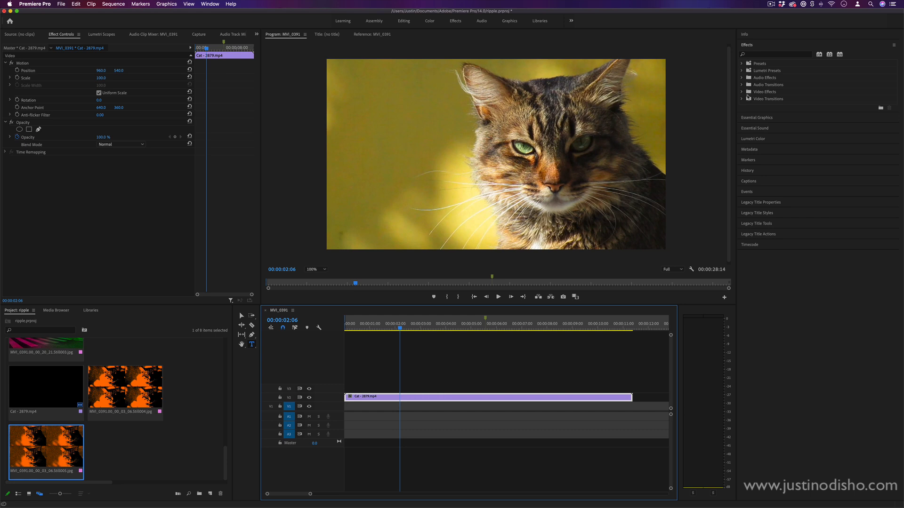
Search the Effects panel for 'noise h' to find the Noise HLS effect
click(742, 92)
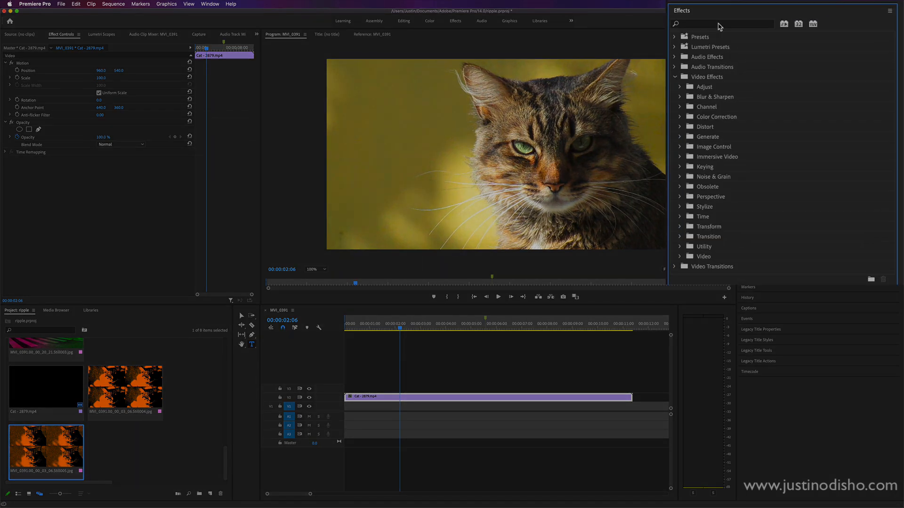
text(noise hls)
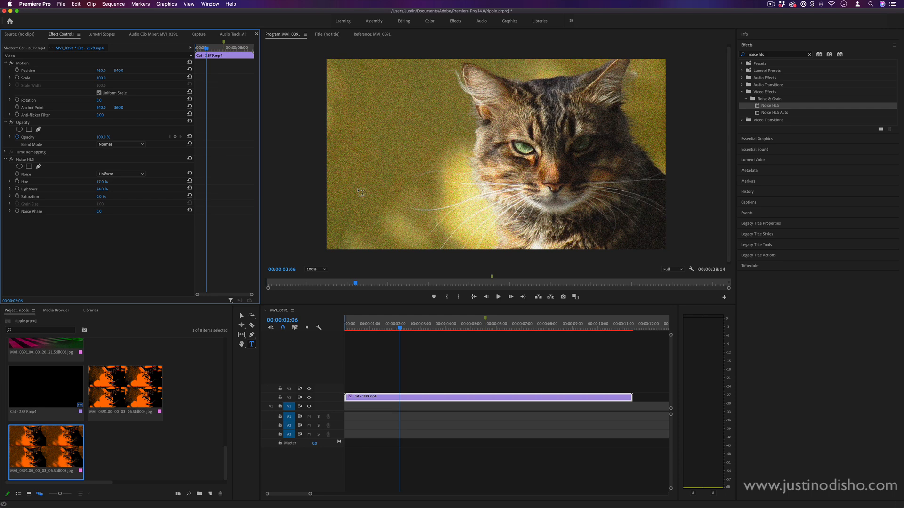
mouse_move(402, 177)
text(gaussian)
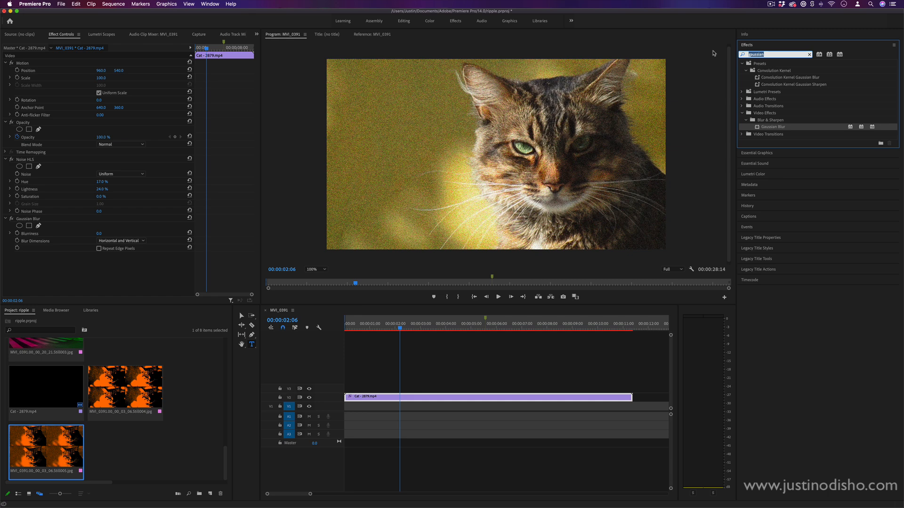
Find 'thresh' in Effects and apply Stylize > Threshold to the cat clip
text(threshol)
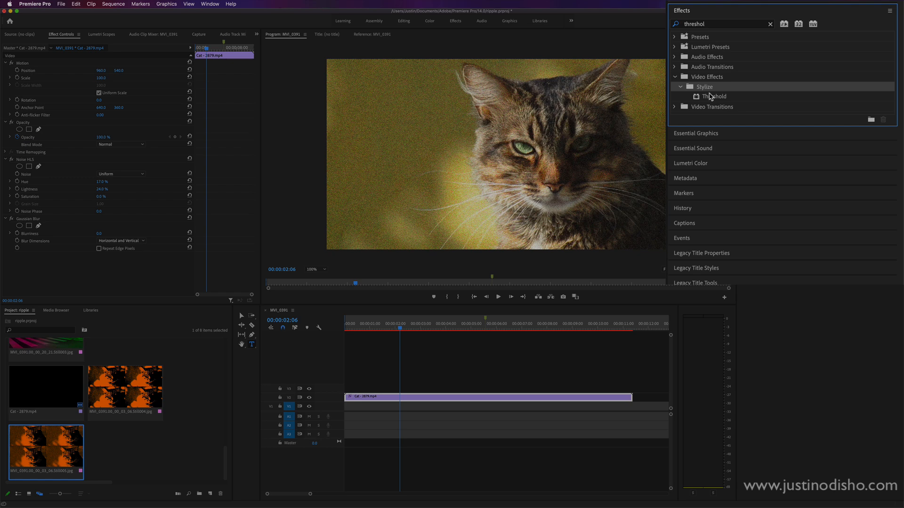
mouse_move(712, 99)
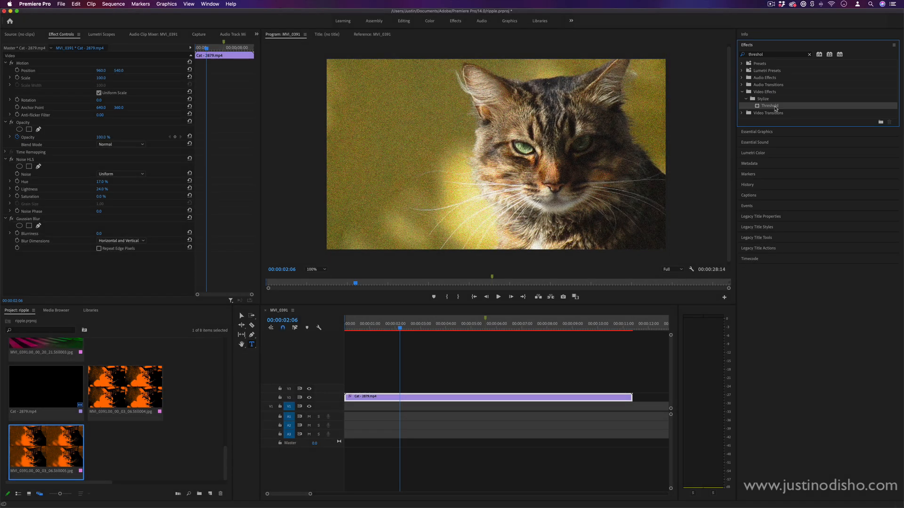
double_click(768, 106)
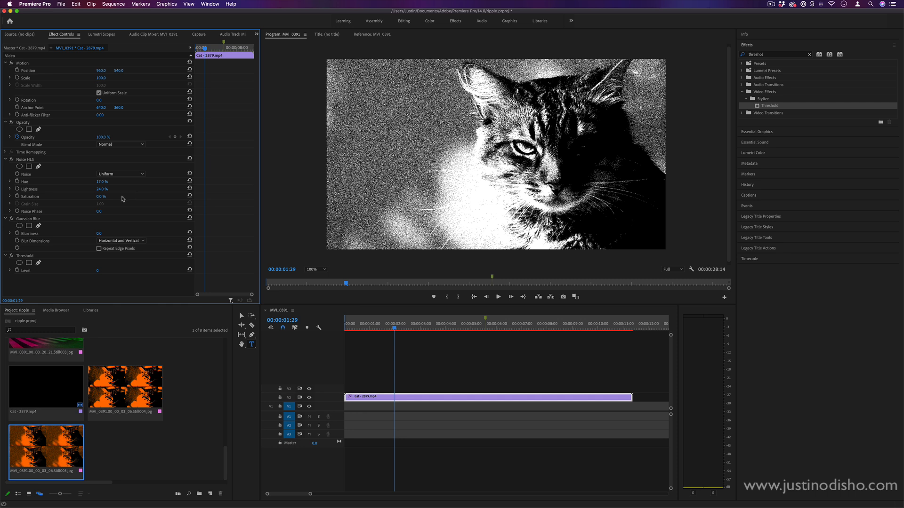
mouse_move(92, 231)
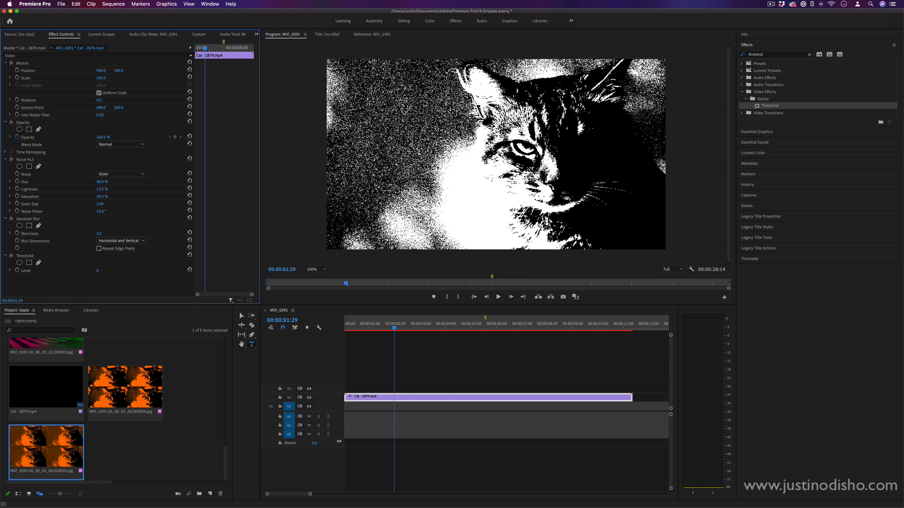
Adjust the Noise HLS grain settings and scrub the clip to preview the result
click(99, 233)
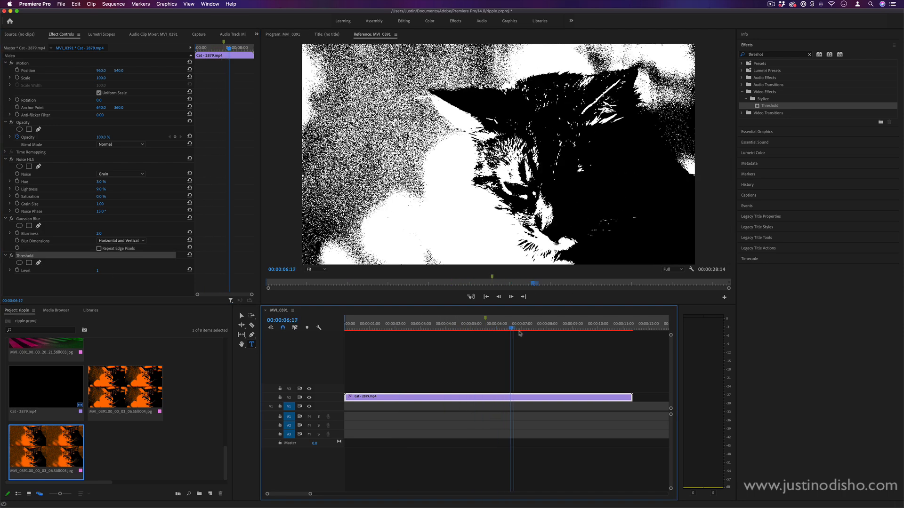
drag(512, 328, 547, 328)
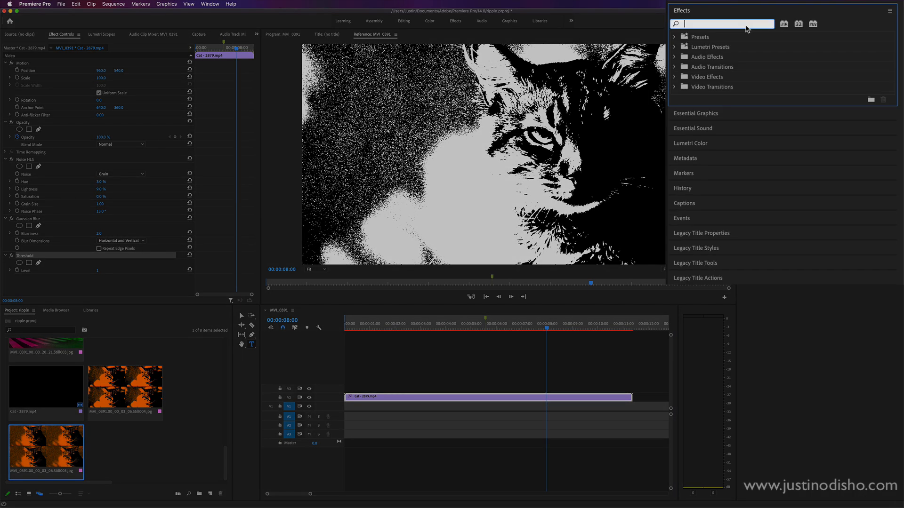
Apply the Tint effect and bring up the Map Black To colour picker
text(tl)
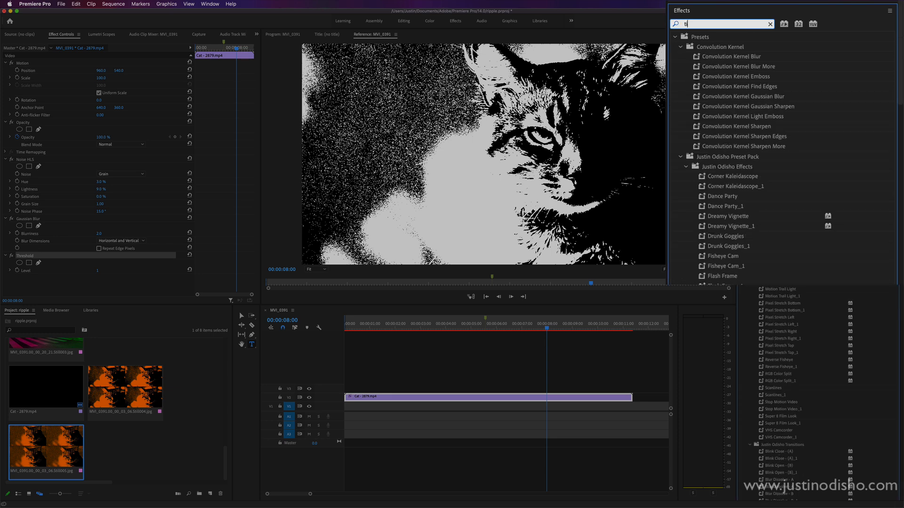
text(int)
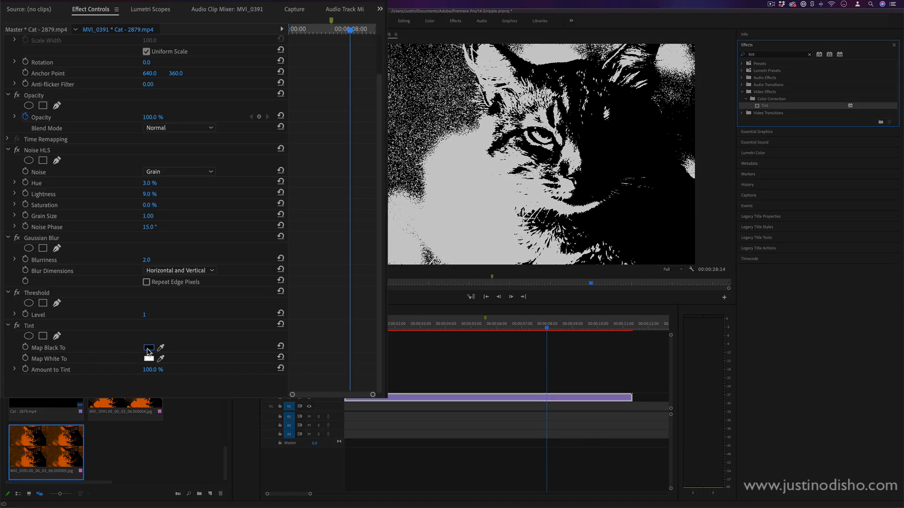
click(148, 348)
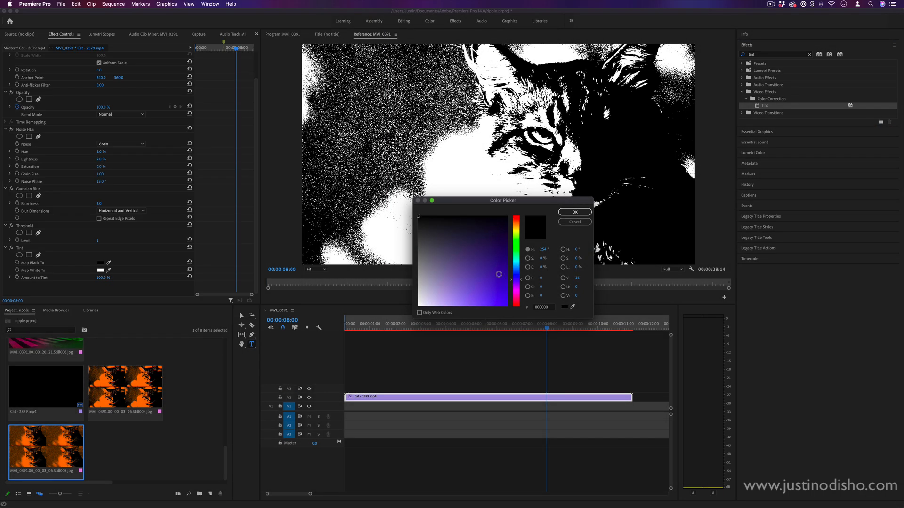
Map black to dark green and white to golden orange (about FFBA00)
click(574, 211)
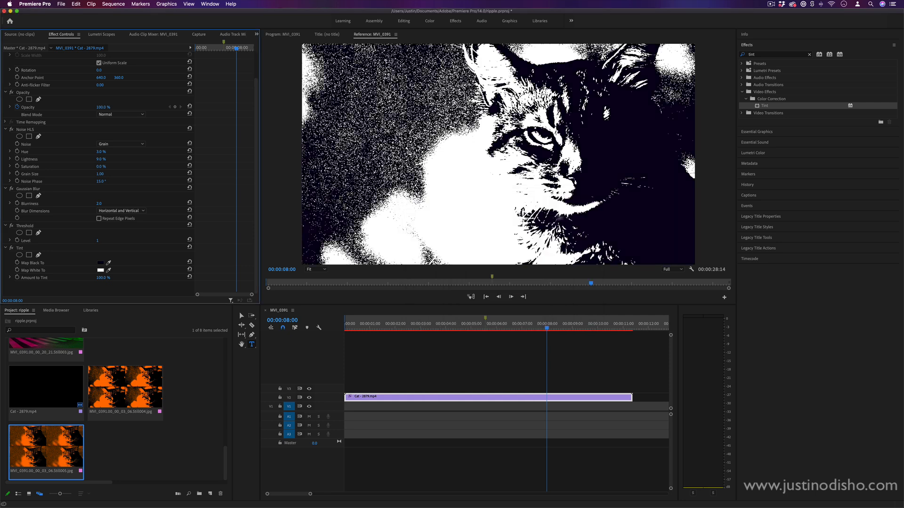
click(100, 270)
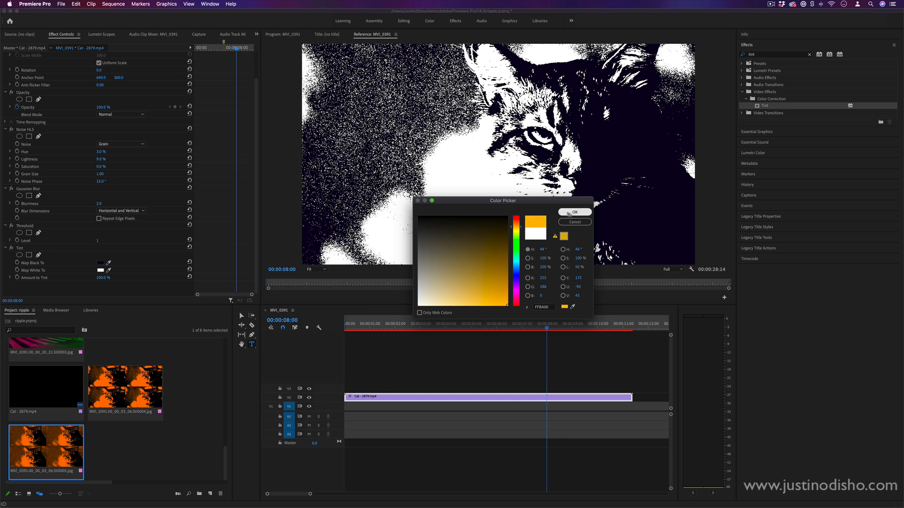
click(575, 211)
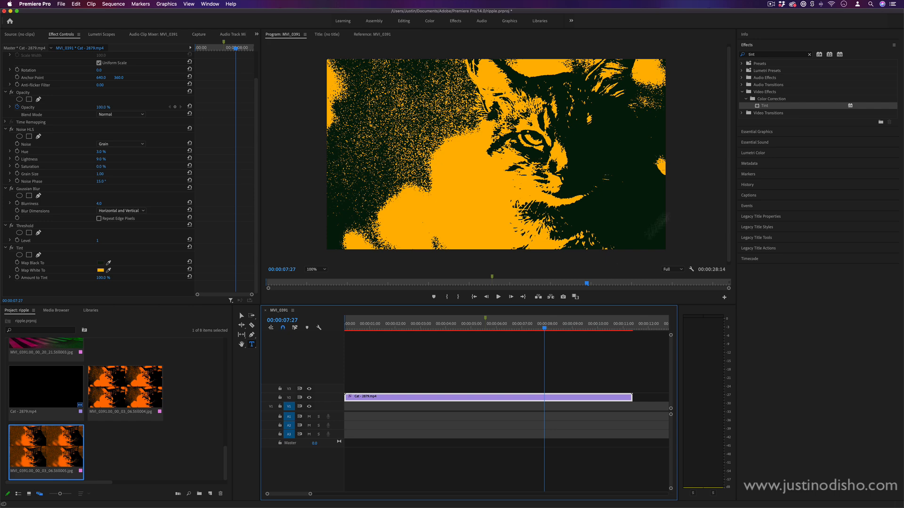
Apply Stylize > Replicate with Count 3 and preview the 3×3 gridded clip
text(replicate)
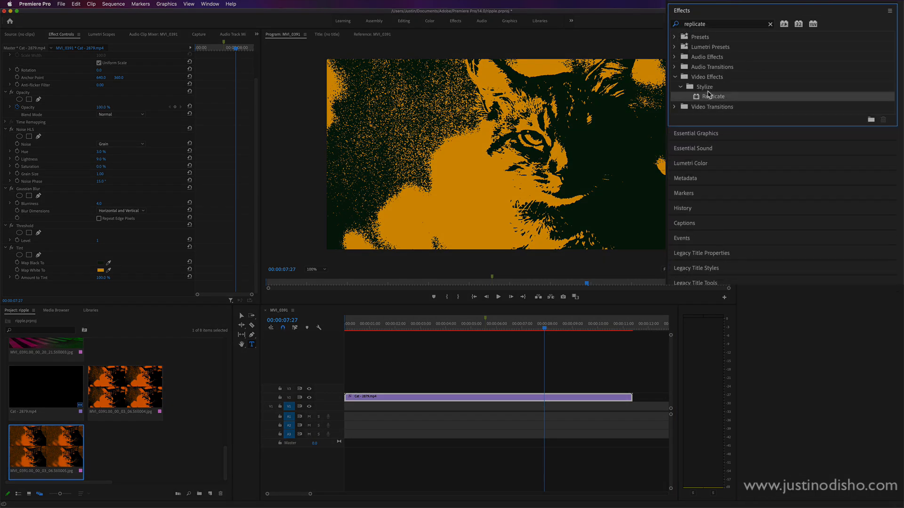
double_click(714, 96)
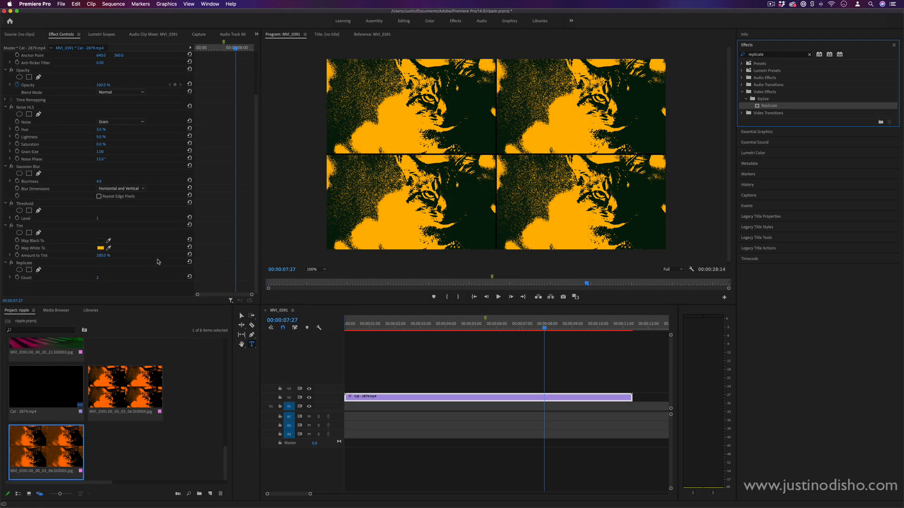
click(97, 276)
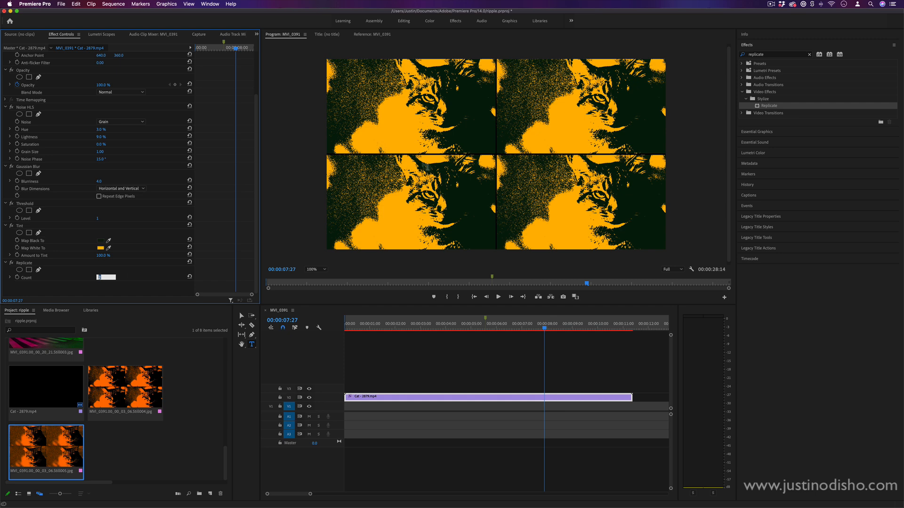
text(3)
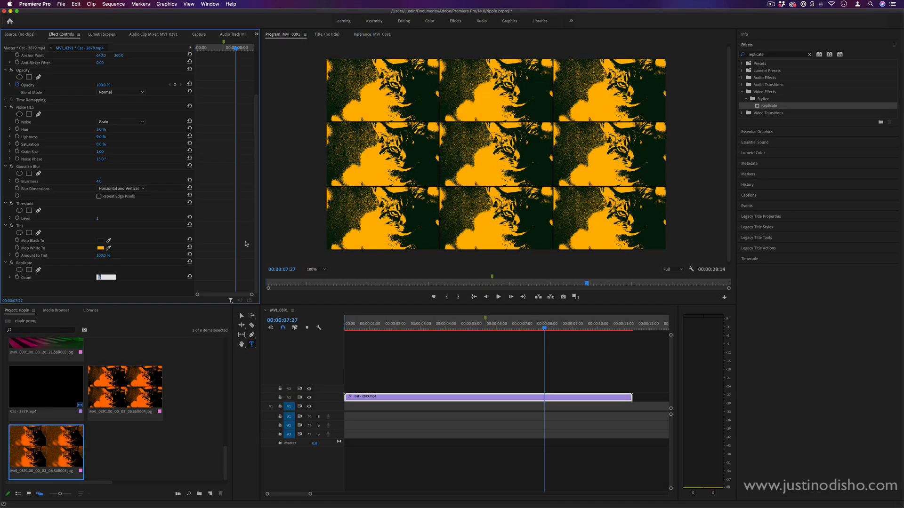
click(570, 332)
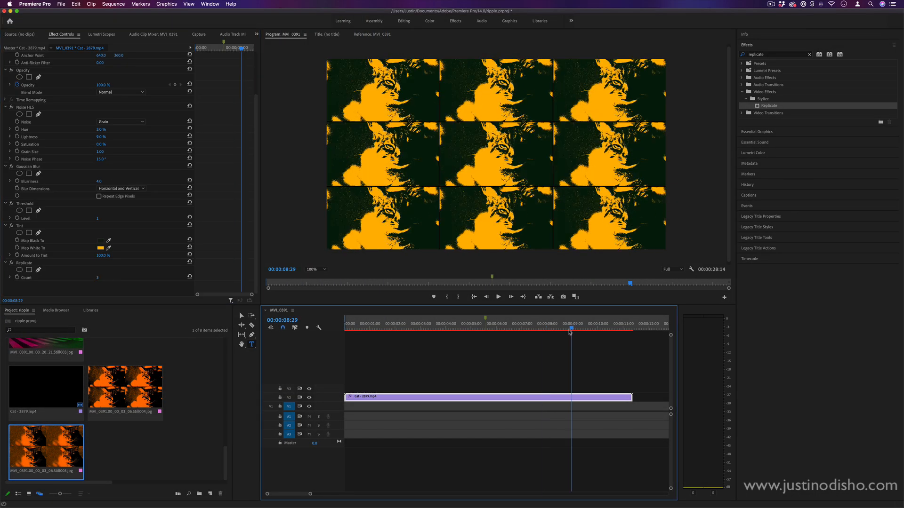